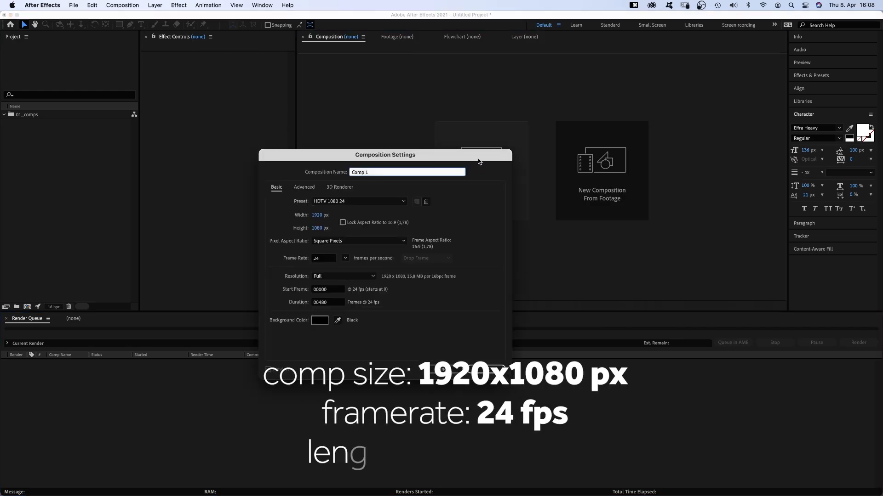
# Create the 1920×1080, 24 fps, 240-frame composition named 'pattern'
pyautogui.write('pattern')
pyautogui.click(329, 301)
pyautogui.write('240')
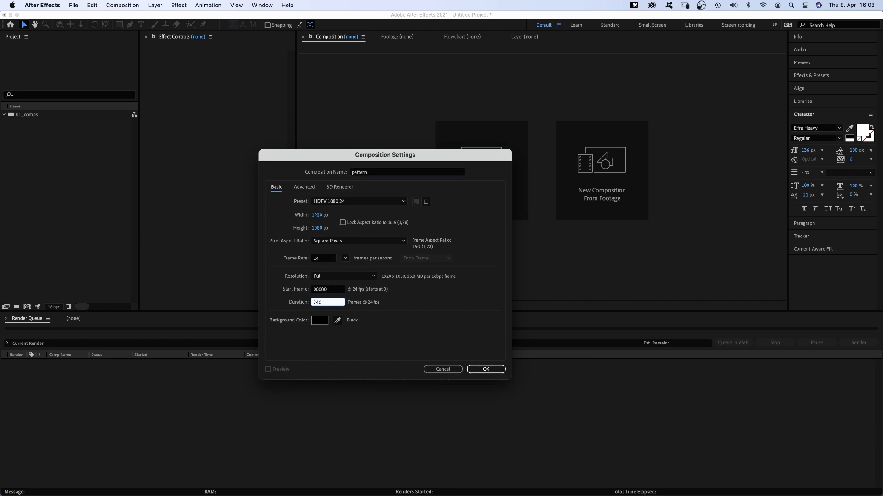
pyautogui.click(485, 369)
pyautogui.write('ba')
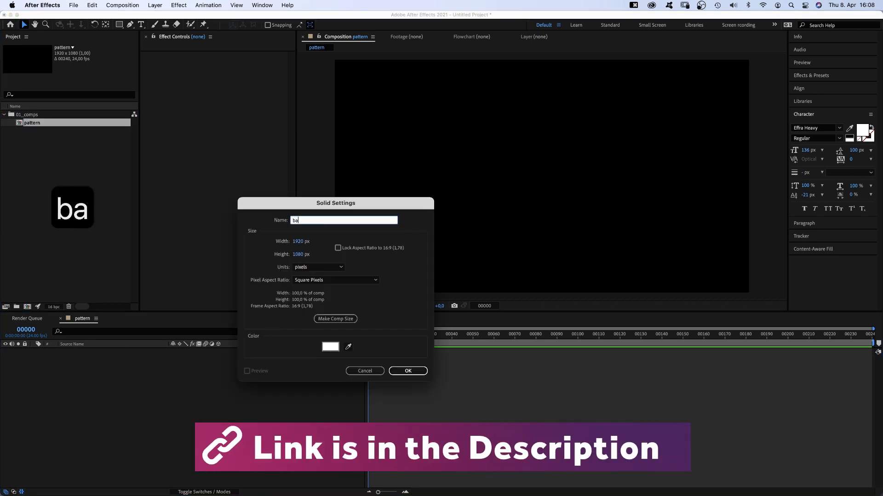
# Create the 'background' solid and apply Gradient Ramp to it
pyautogui.click(407, 371)
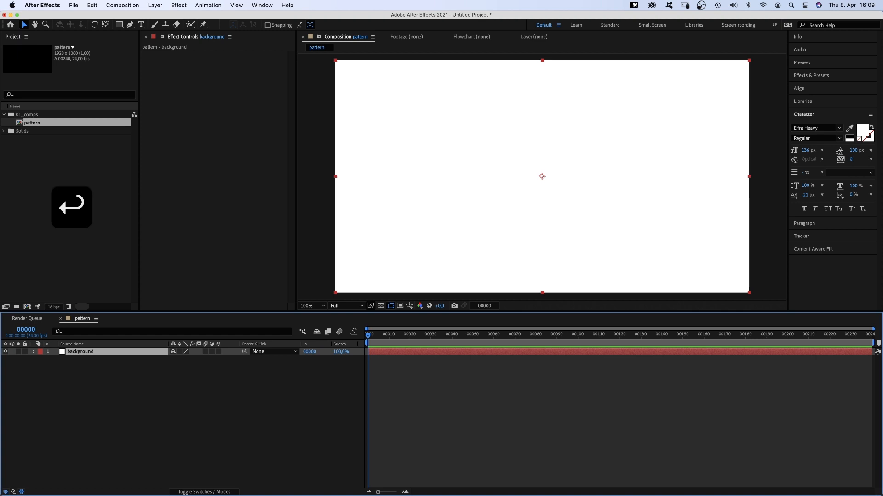
pyautogui.click(811, 75)
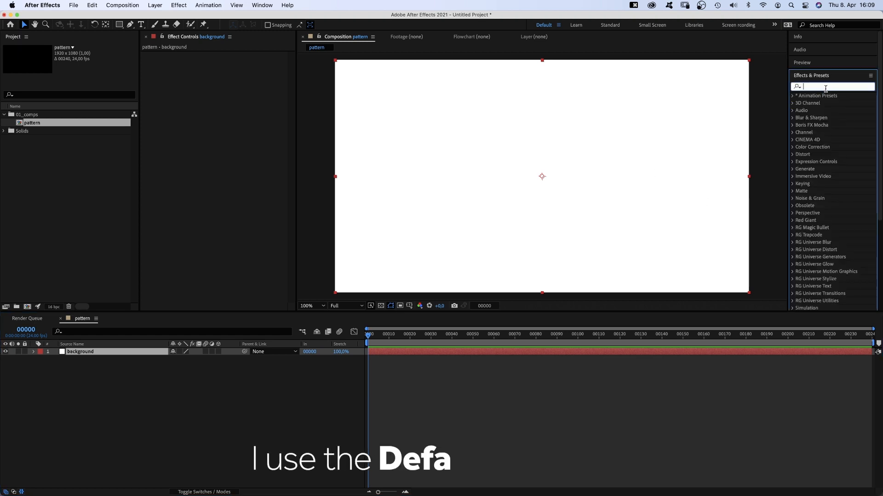
pyautogui.write('gradient')
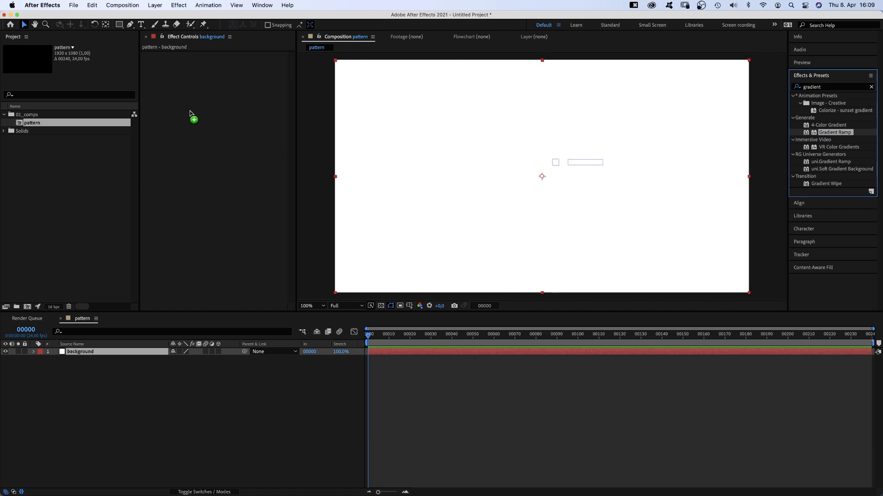
pyautogui.doubleClick(834, 131)
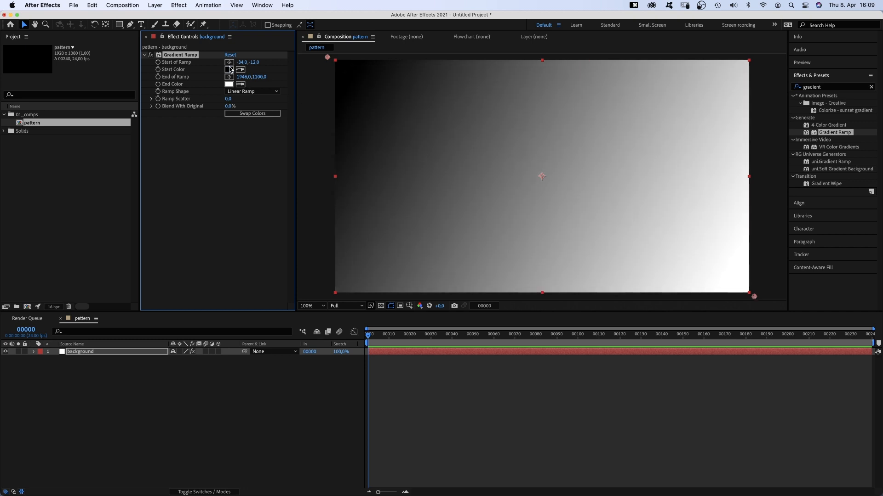
# Set the ramp's start colour to dark blue and end colour to dark purple
pyautogui.click(229, 69)
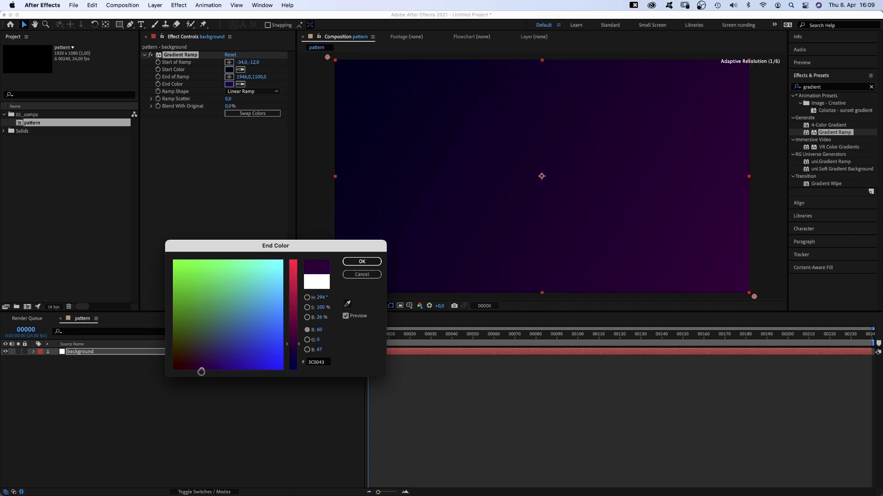
pyautogui.click(361, 261)
pyautogui.write('patte')
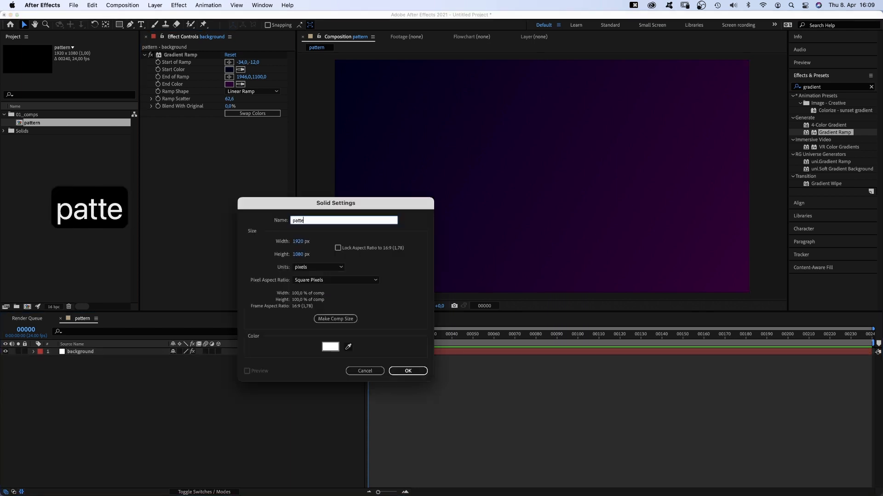
# Create a white full-frame solid named 'pattern' above the background
pyautogui.click(407, 371)
pyautogui.write('CC Particl')
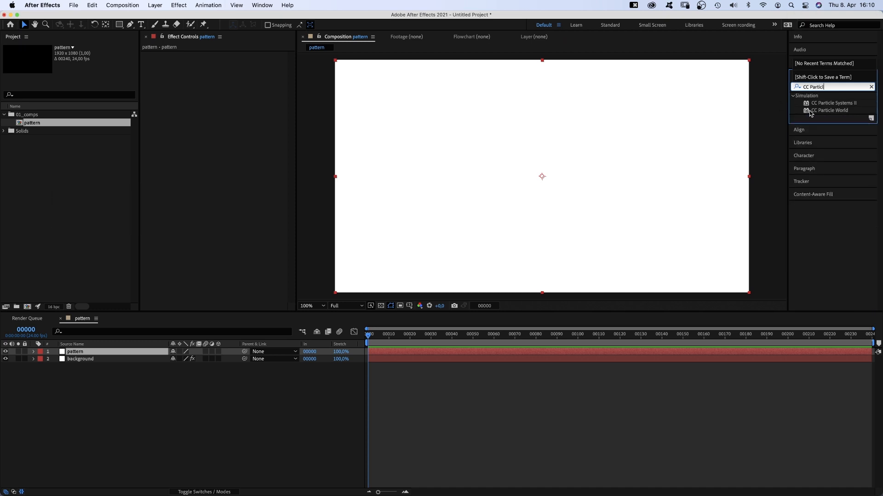
# Apply CC Particle World with Birth Rate 1, Longevity 10, Explosive animation and Gravity 0
pyautogui.doubleClick(830, 110)
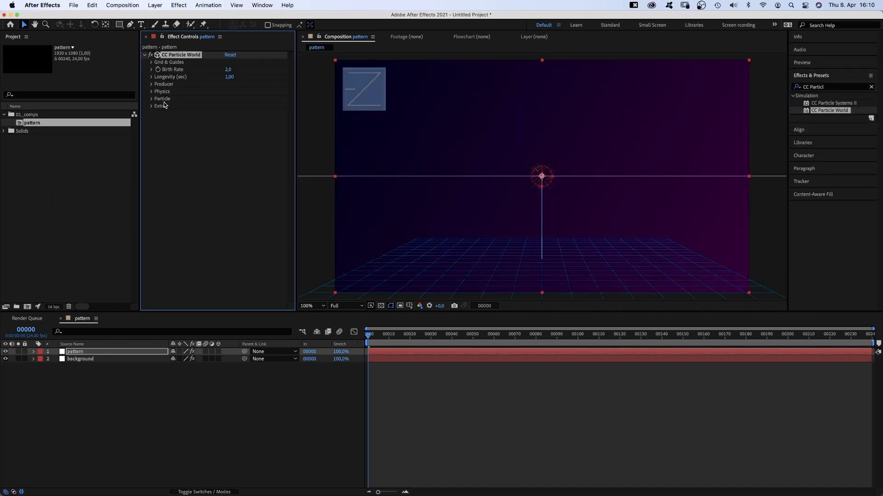
pyautogui.click(151, 69)
pyautogui.write('1')
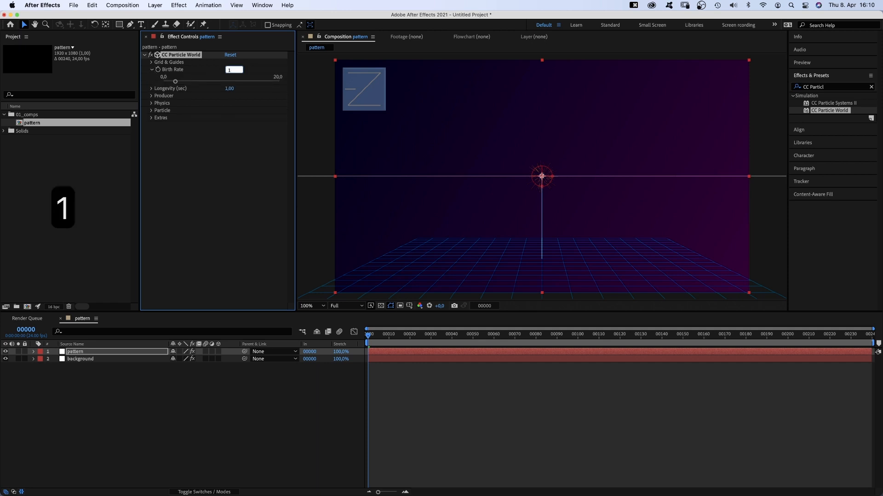
pyautogui.click(152, 88)
pyautogui.write('10')
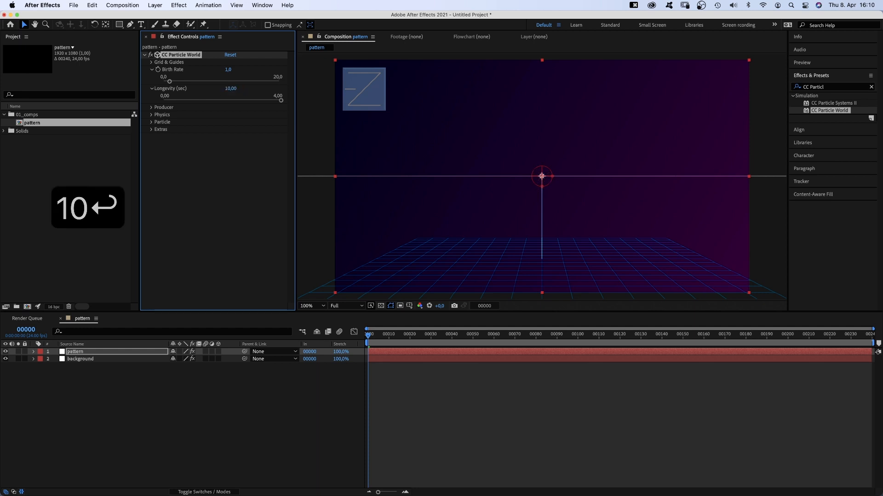
pyautogui.click(152, 107)
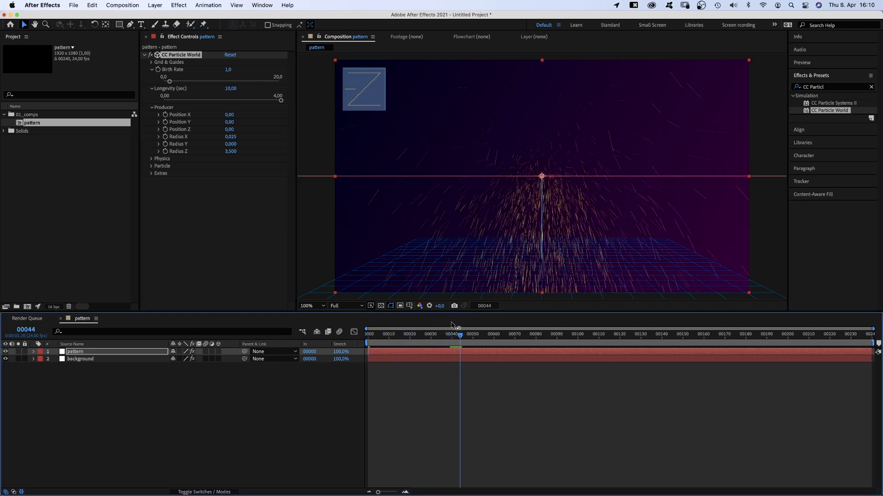
pyautogui.click(151, 158)
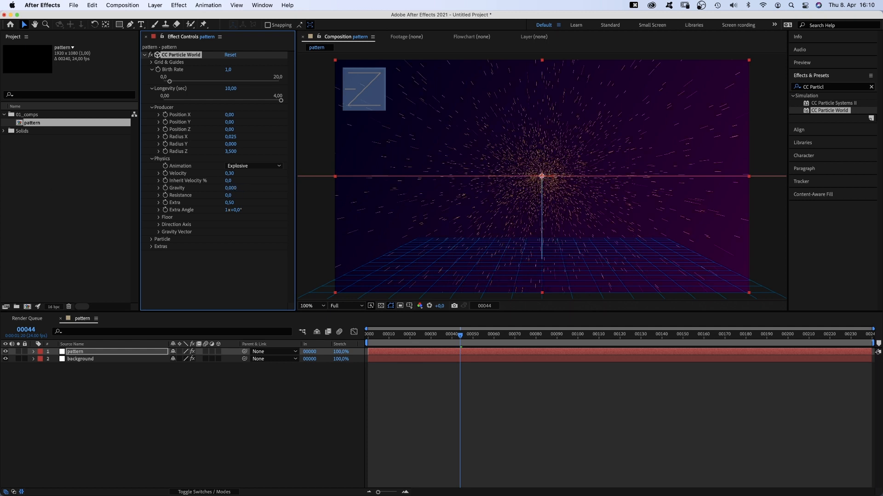
# Set the particle type to Lens Convex
pyautogui.click(254, 197)
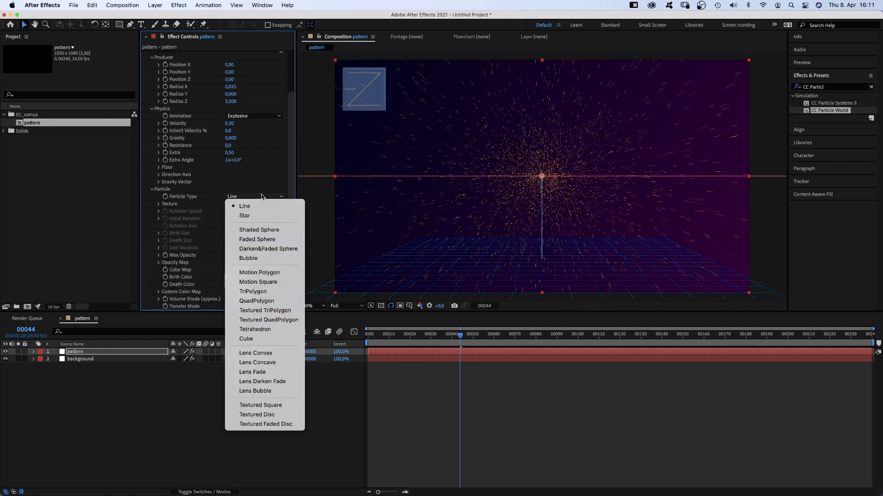
pyautogui.moveTo(255, 353)
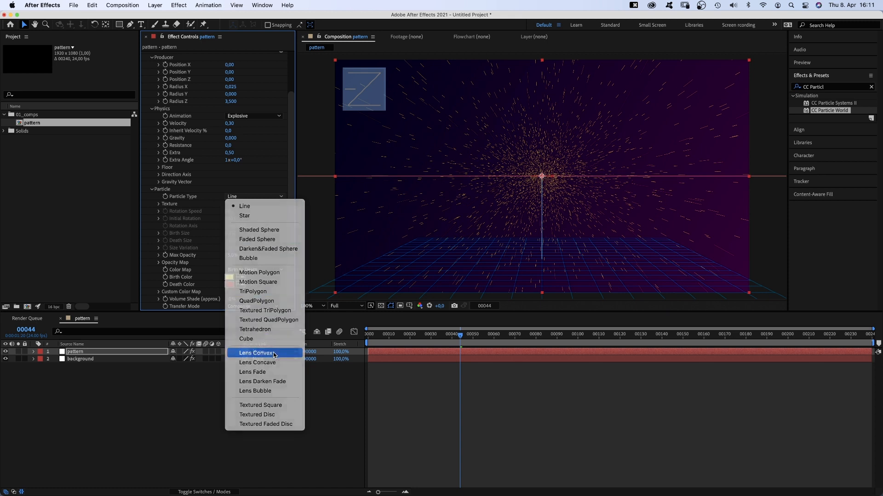
pyautogui.click(255, 353)
pyautogui.write('echo')
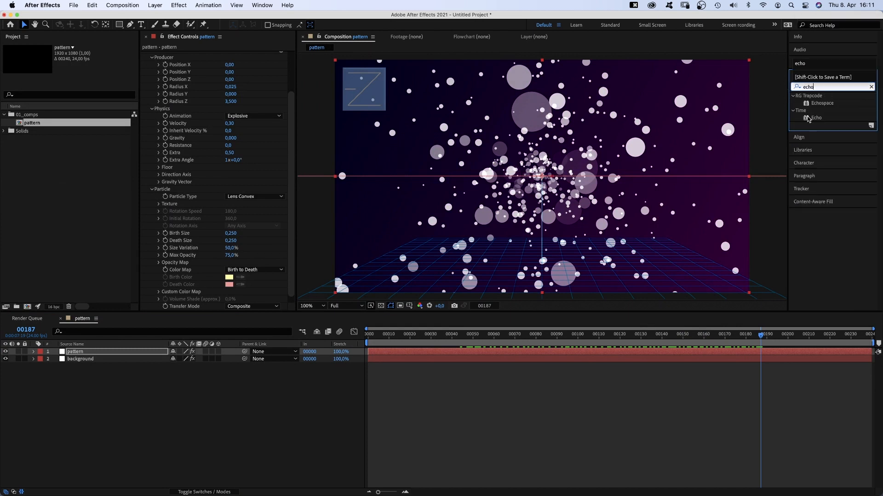
# Apply Echo with 30 echoes and 0.90 decay to trail the particles
pyautogui.doubleClick(816, 117)
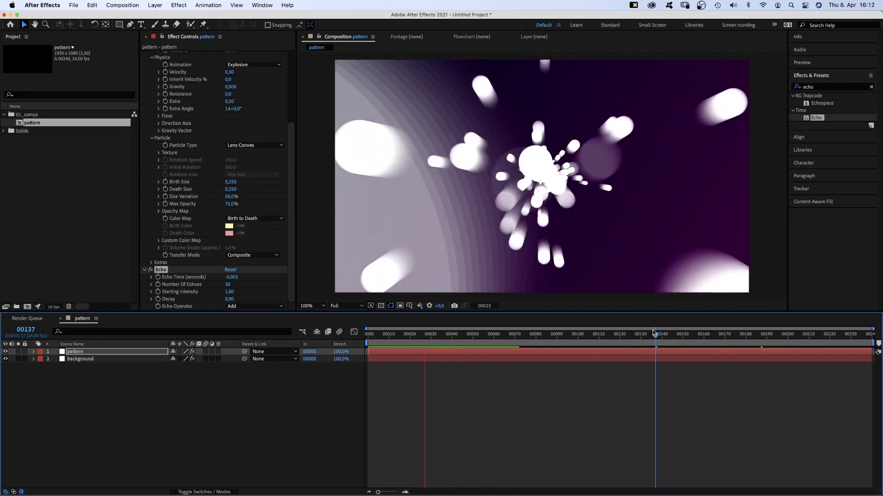
pyautogui.click(655, 334)
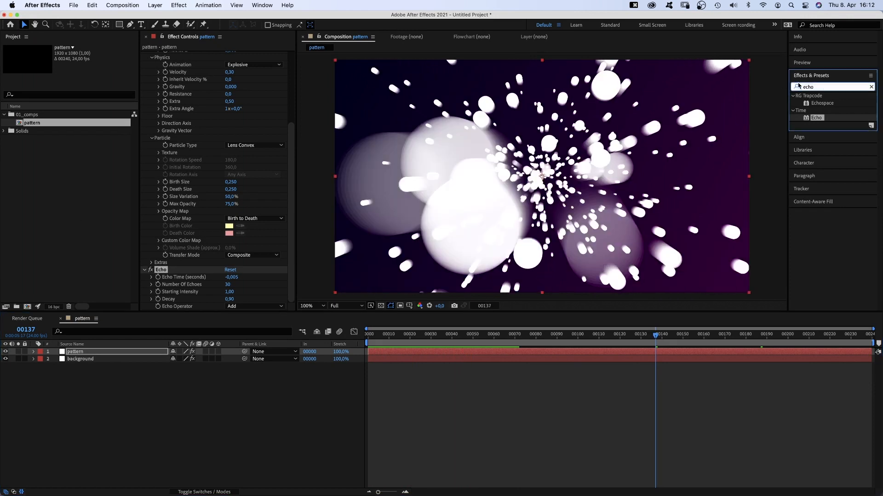
# Apply CC HexTile with radius 350 set to Fold Seamlessly for a kaleidoscope tiling
pyautogui.write('cc hext')
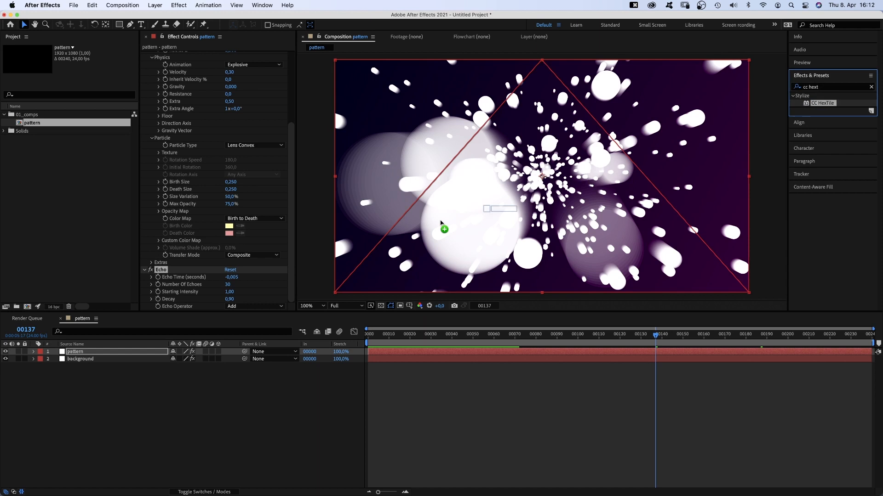
pyautogui.click(254, 270)
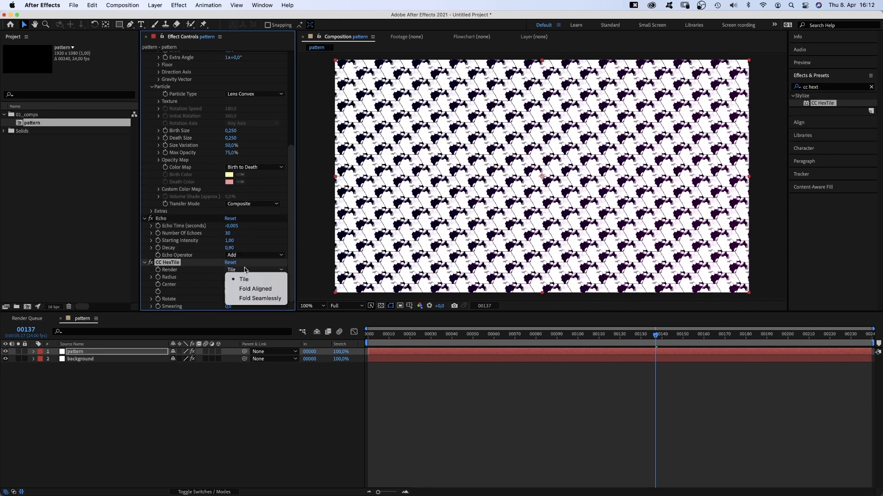
pyautogui.click(255, 289)
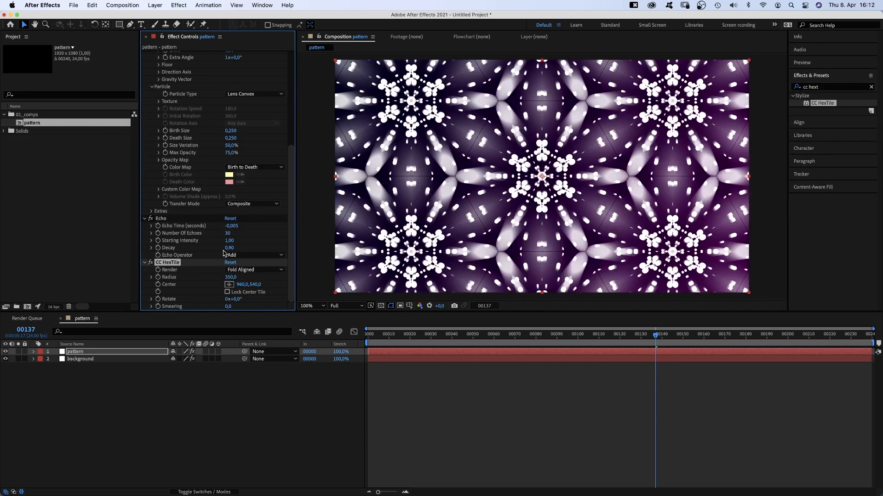
pyautogui.click(253, 270)
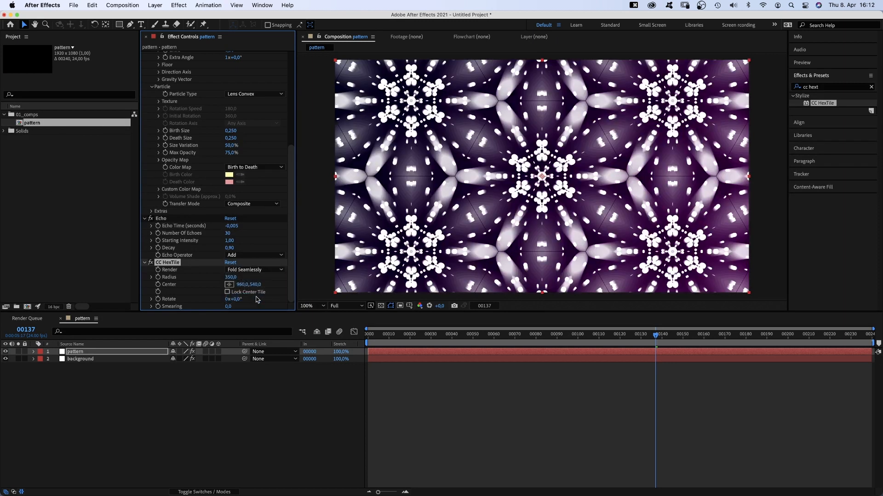
pyautogui.click(612, 334)
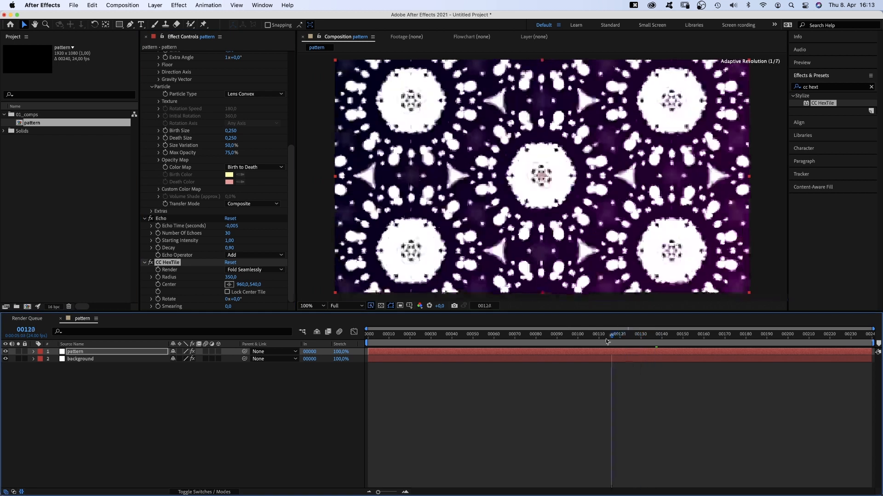
# Keyframe HexTile Radius to 800 and Rotate to 180° by the last frame
pyautogui.click(405, 334)
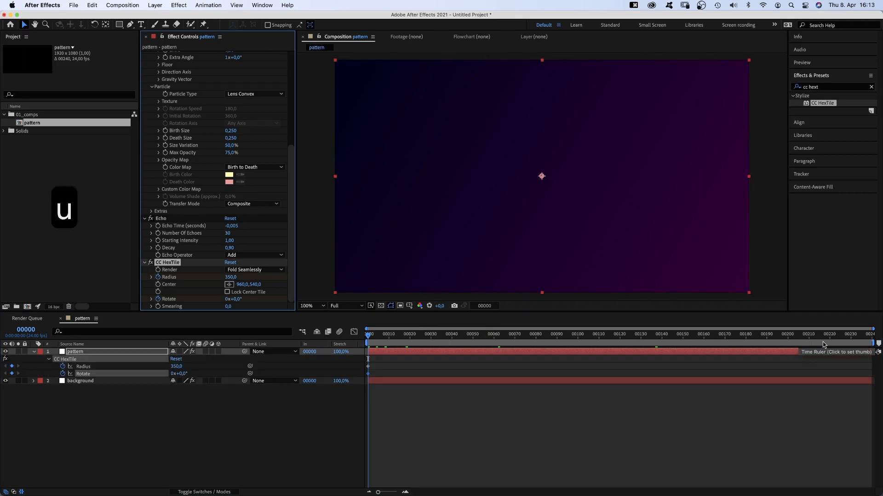
pyautogui.click(867, 345)
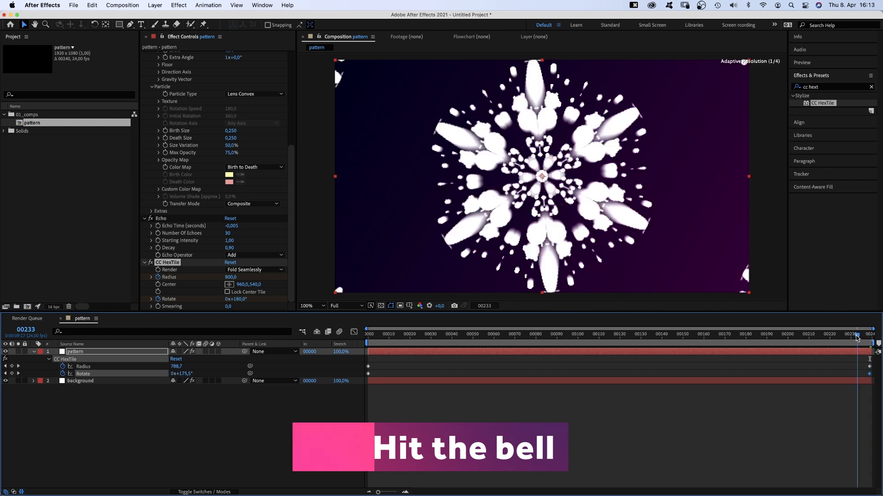
pyautogui.click(483, 334)
pyautogui.write('gradient')
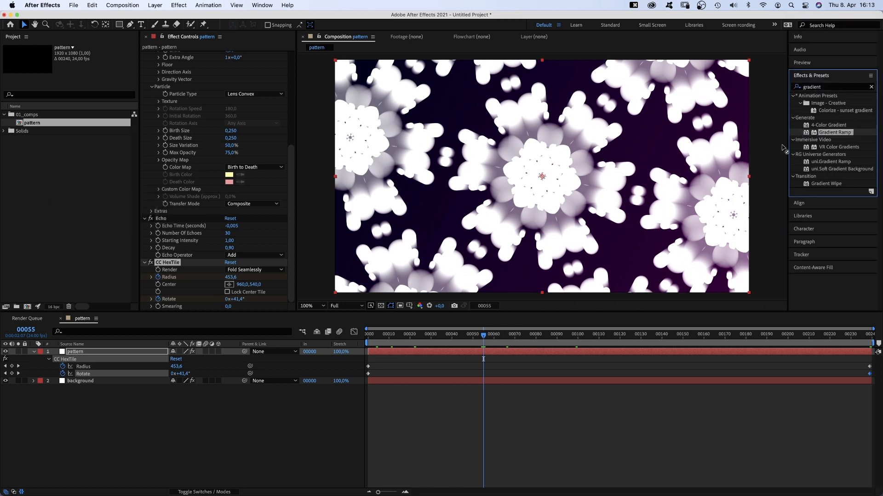
# Apply Gradient Ramp with start colour 00FFFF cyan and end colour FF87FF pink
pyautogui.doubleClick(834, 132)
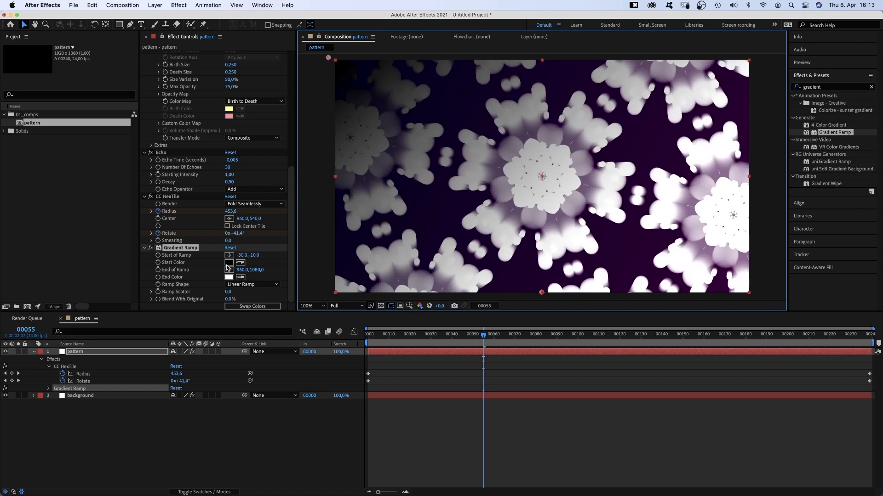
pyautogui.click(229, 262)
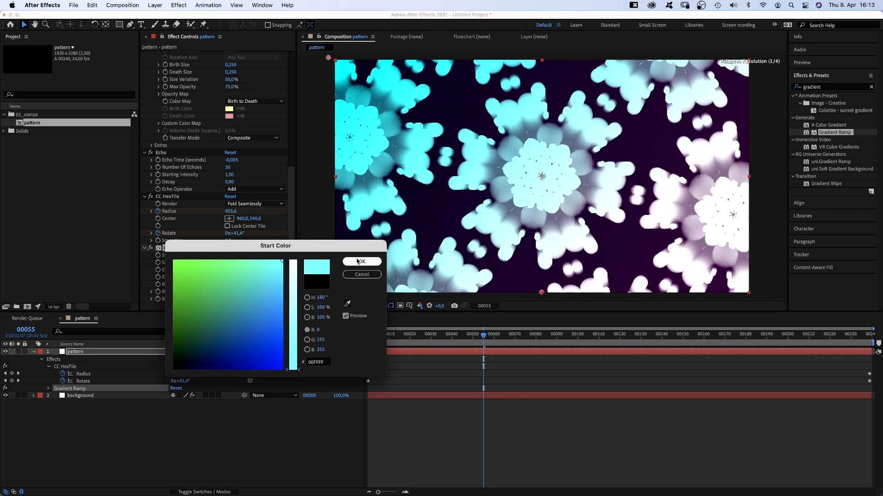
pyautogui.click(360, 261)
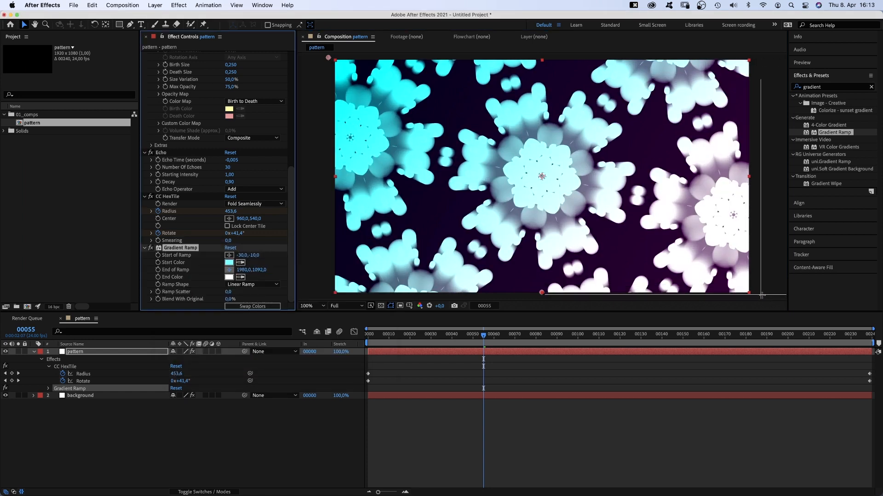
pyautogui.click(229, 277)
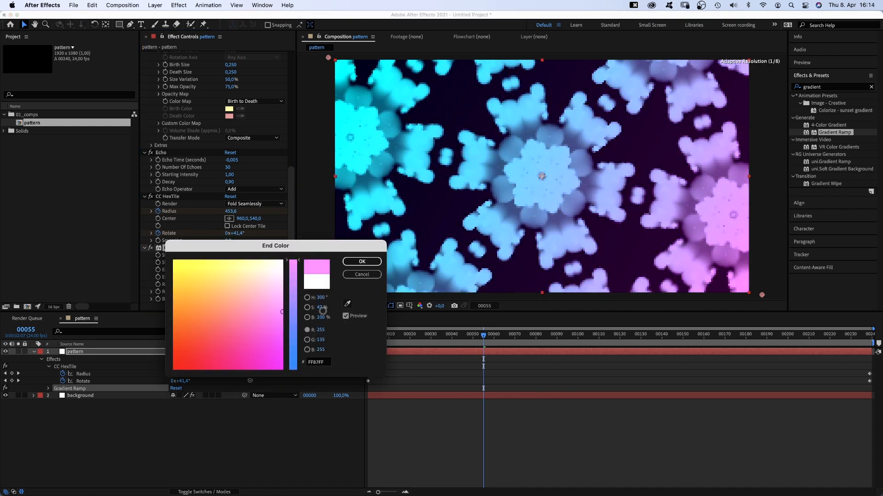
pyautogui.click(360, 261)
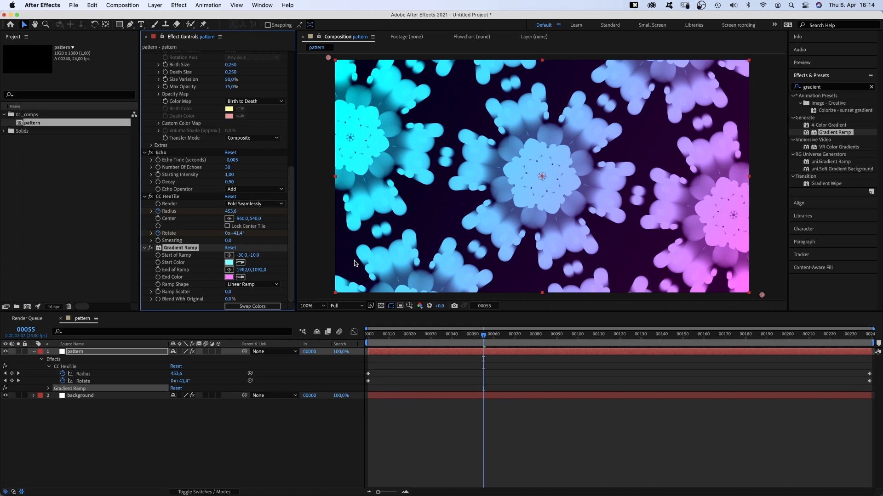